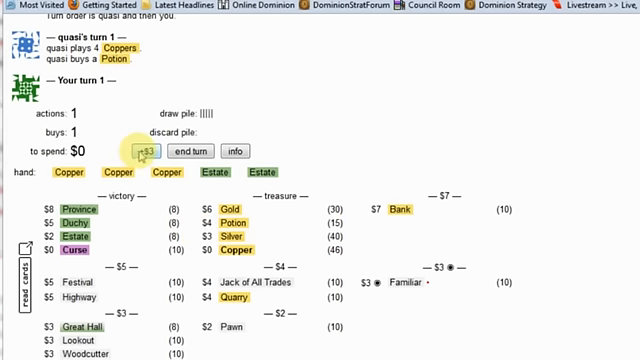
Play all three Coppers for $3 on turn 1.
left_click(148, 152)
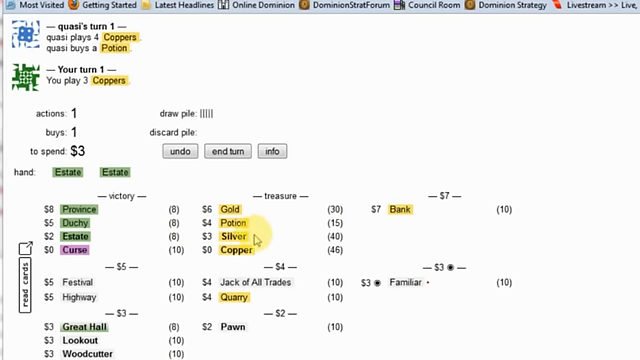
mouse_move(246, 236)
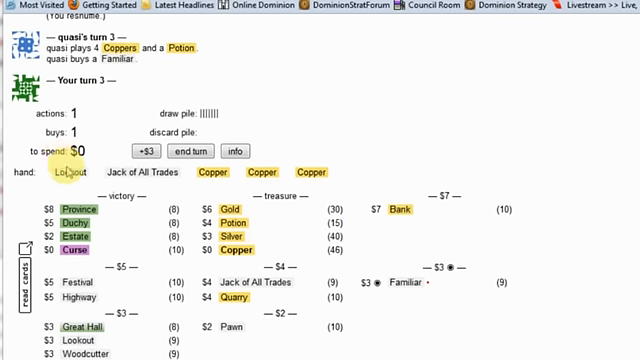
Play Jack of All Trades on turns 3 and 5 to gain Silvers, then play the remaining Coppers.
left_click(68, 174)
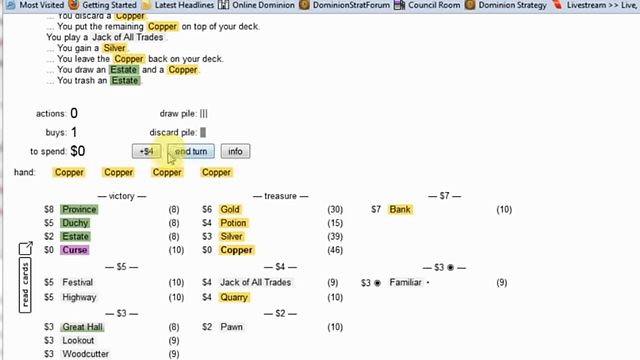
left_click(198, 152)
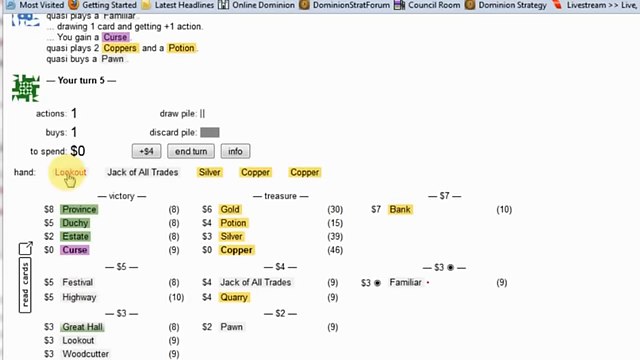
left_click(72, 174)
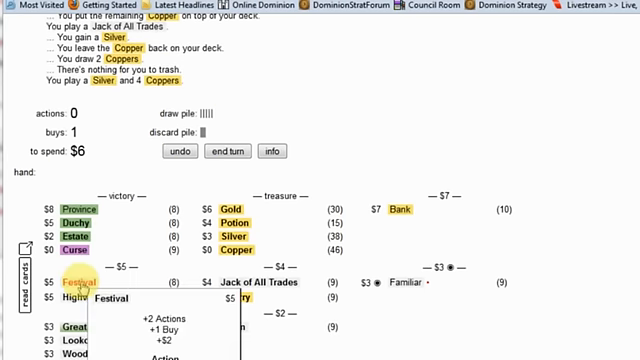
Buy two Festivals on consecutive turns.
left_click(78, 284)
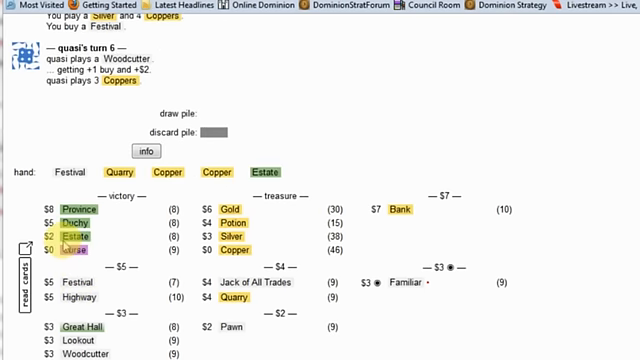
mouse_move(76, 172)
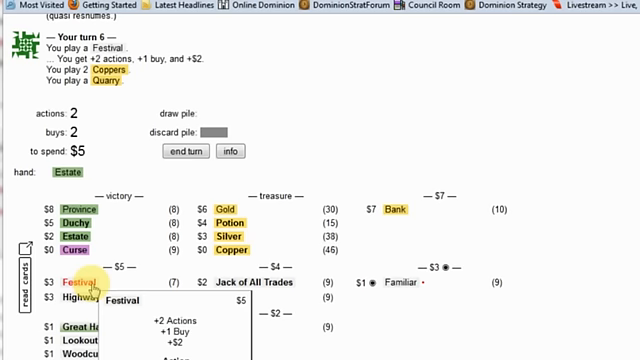
left_click(64, 280)
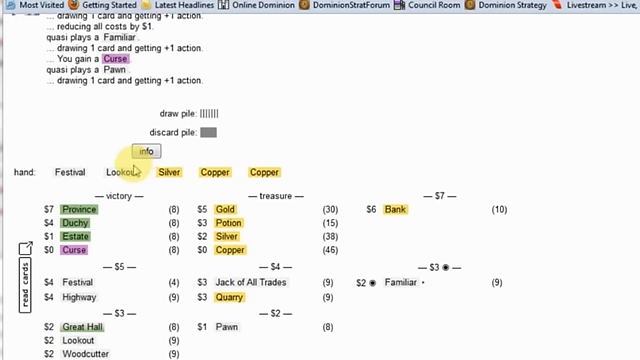
Play Festival and Quarry from hand for $3 and two buys.
left_click(128, 172)
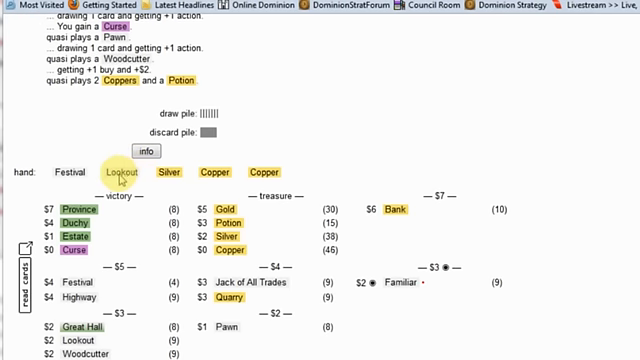
mouse_move(122, 172)
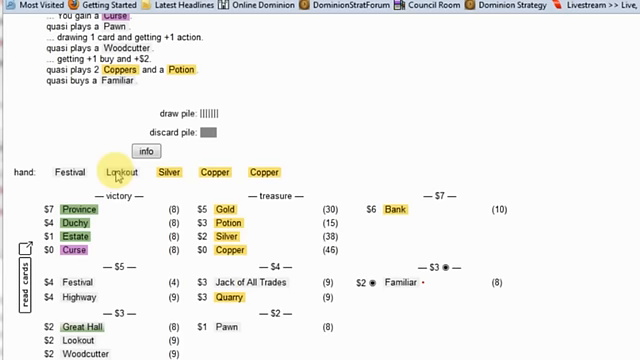
left_click(122, 174)
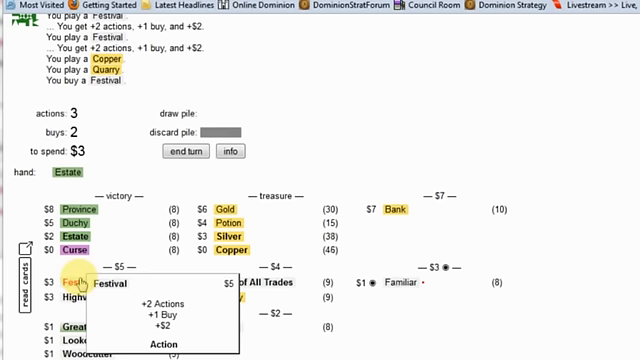
Buy another Festival, play the Festivals in hand, and buy a Highway.
left_click(78, 284)
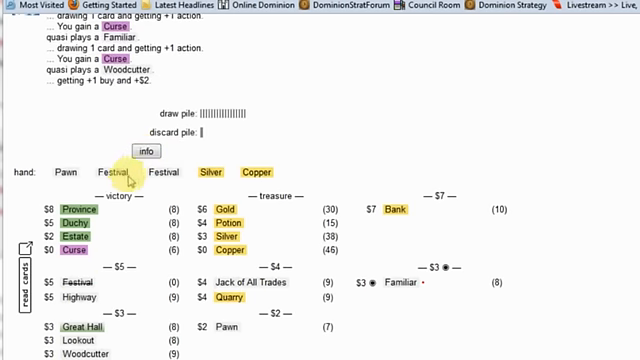
left_click(112, 172)
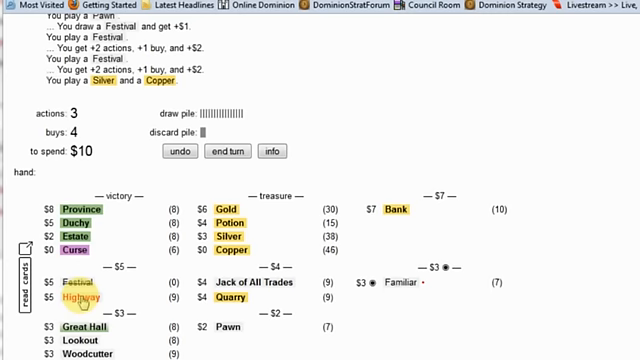
left_click(228, 152)
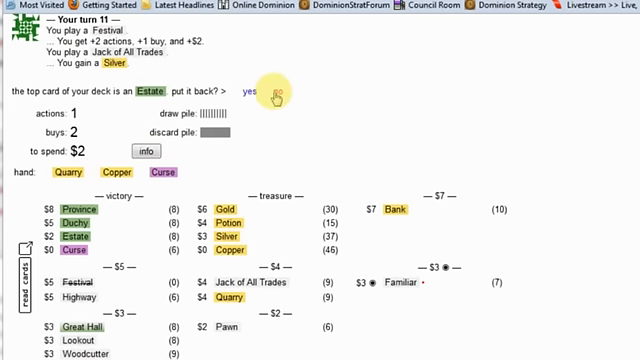
Discard the Estate via Jack of All Trades, play Quarry, and buy a second Highway.
left_click(244, 92)
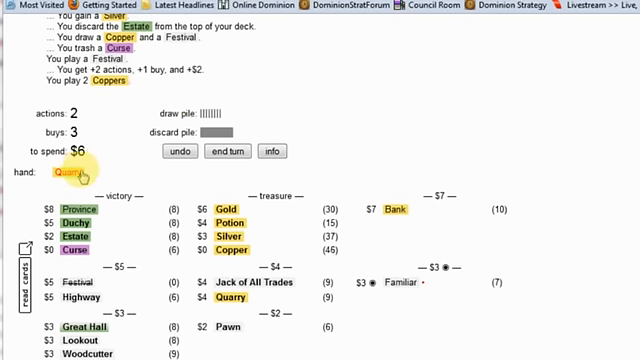
left_click(72, 176)
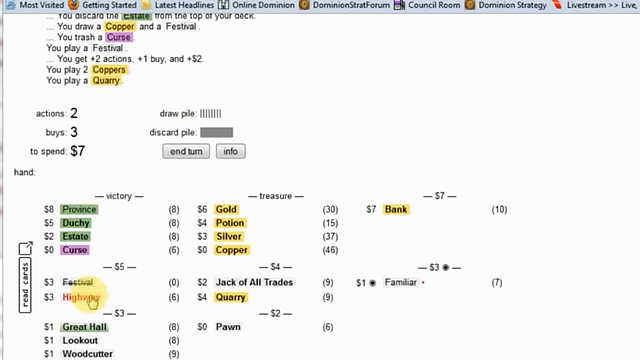
left_click(76, 304)
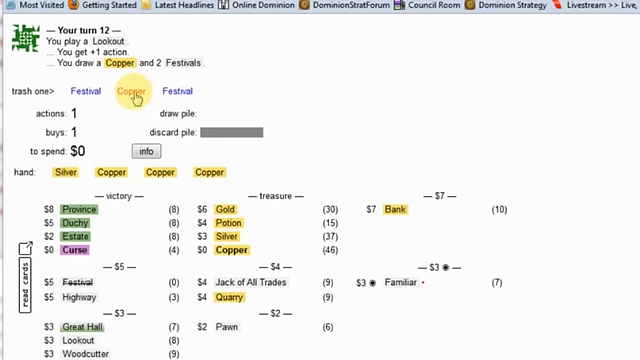
Trash the Copper revealed by Lookout and end the turn.
left_click(128, 92)
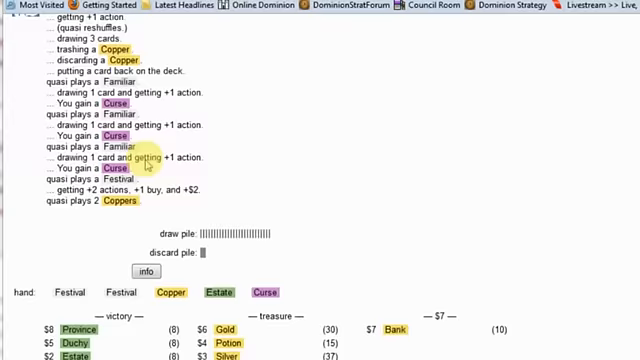
scroll("down", 3)
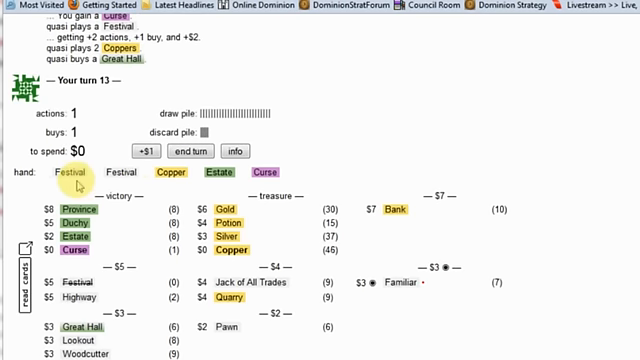
Play a Festival from hand on turn 13.
left_click(70, 172)
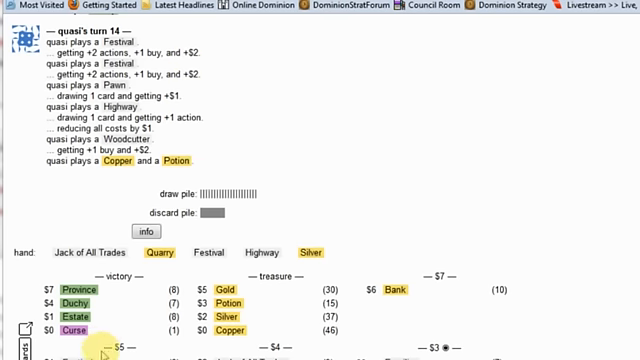
scroll("down", 3)
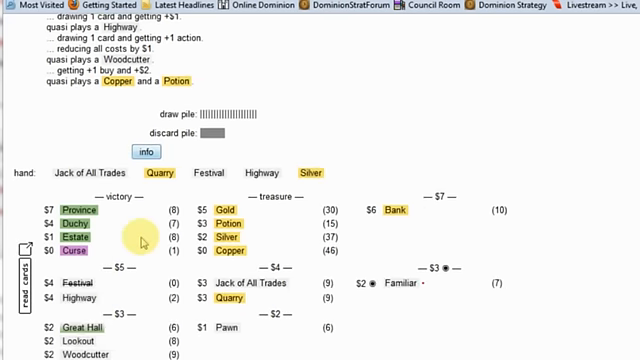